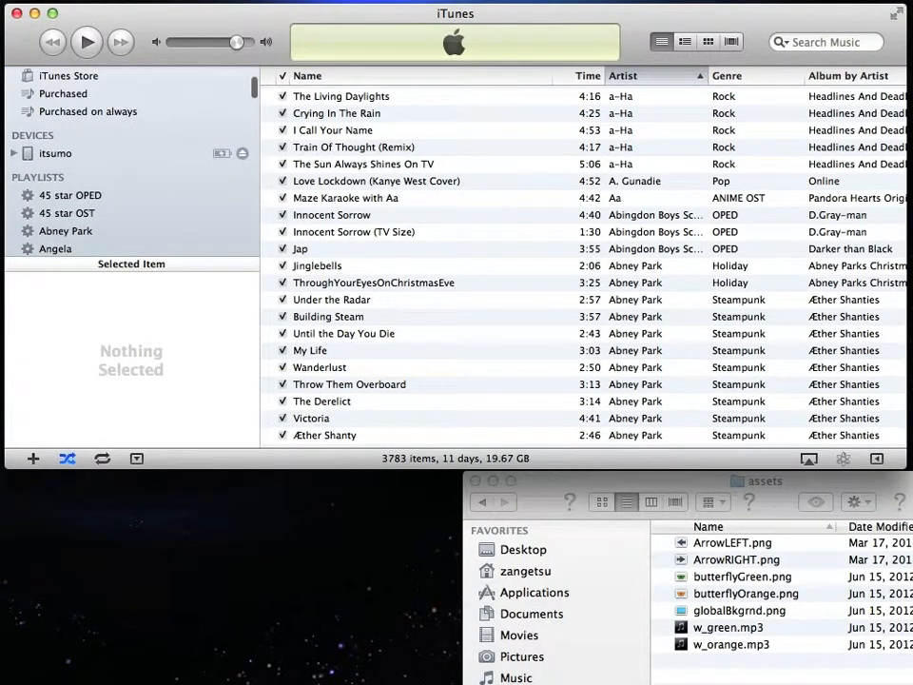
# Select the connected iPad under Devices to show its Summary page
pyautogui.click(55, 153)
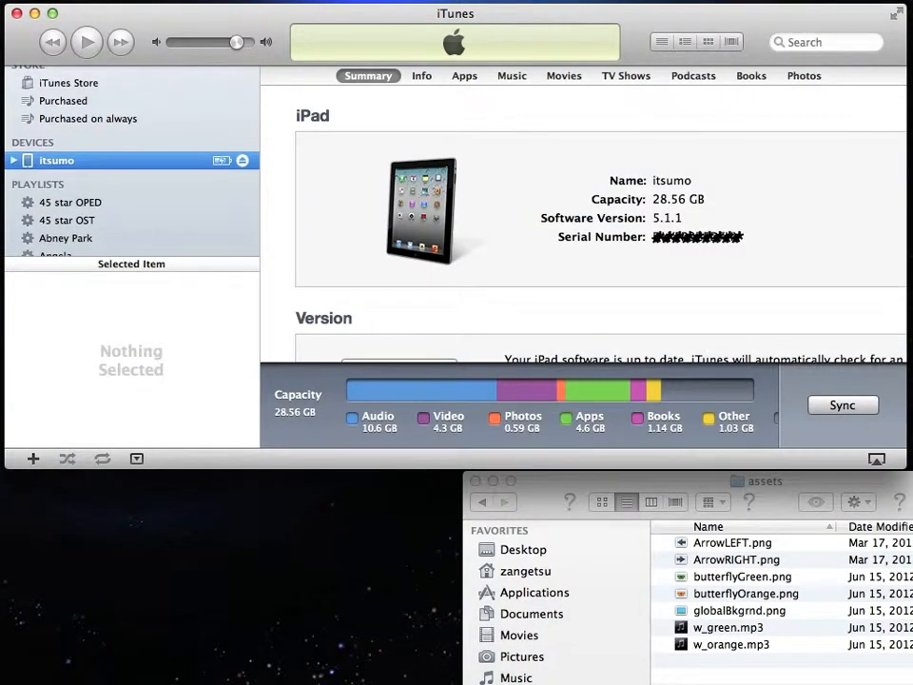
pyautogui.click(464, 75)
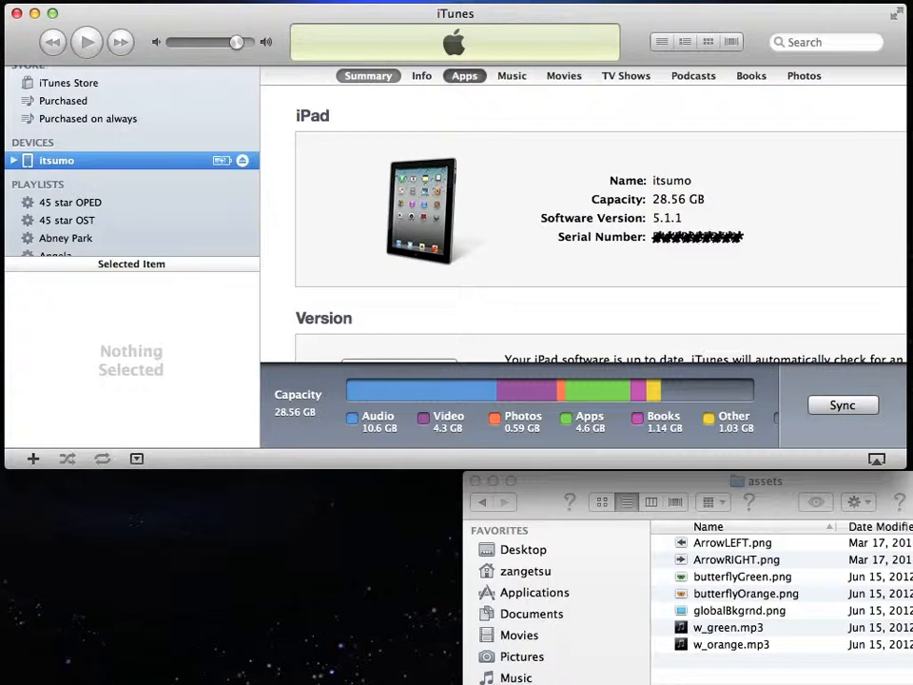
# Show Composer Pro's shared documents in the iPad's Apps File Sharing list
pyautogui.click(464, 75)
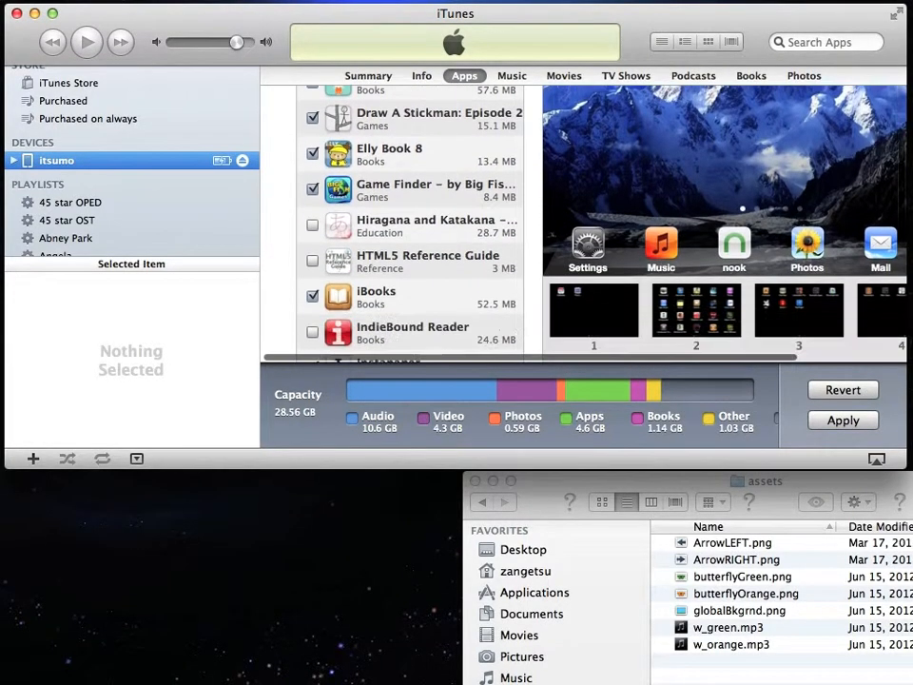
pyautogui.scroll(-3)
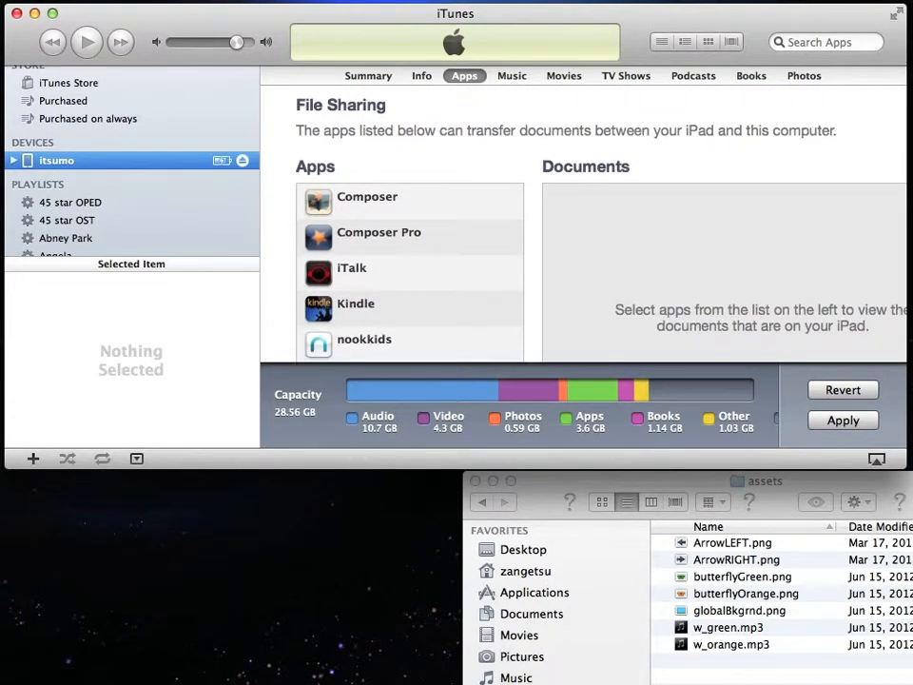
pyautogui.click(378, 232)
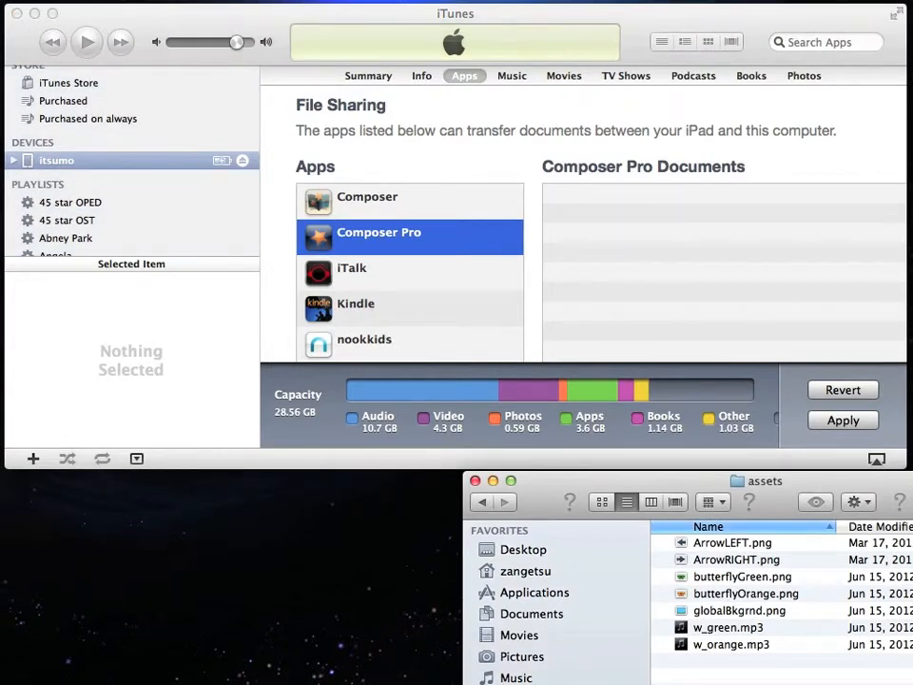
# Switch from iTunes to the iPad home screen showing Composer Pro
pyautogui.click(732, 542)
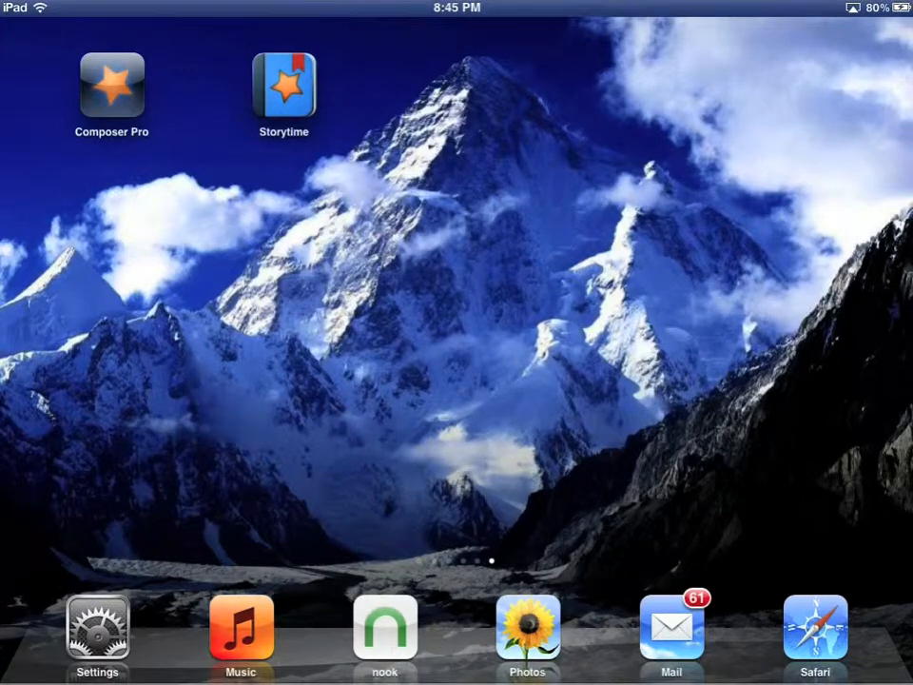
# Launch Composer Pro on the Super story cover page and show the Add list
pyautogui.click(111, 86)
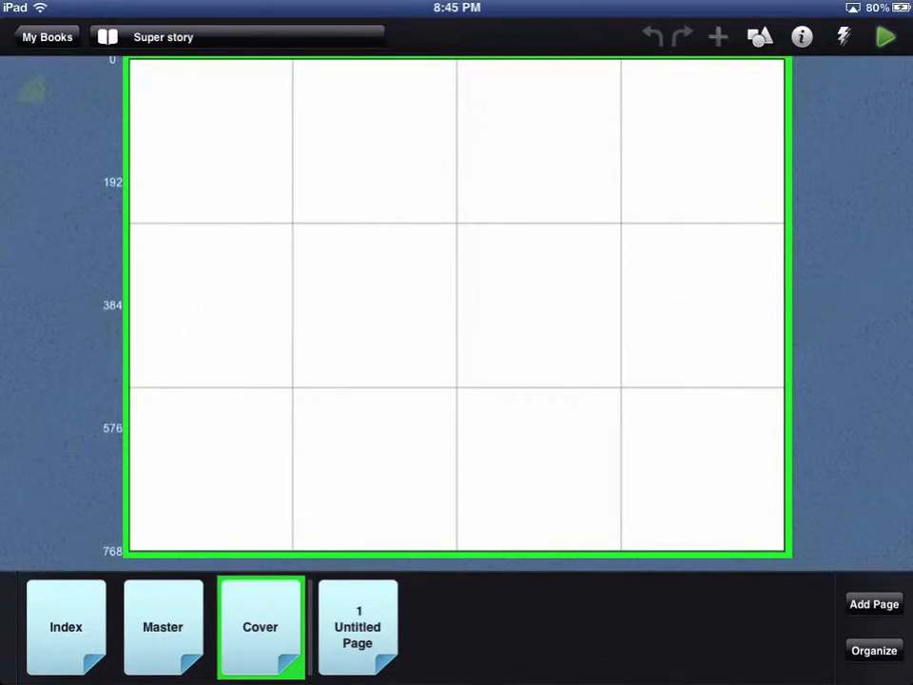
pyautogui.click(717, 37)
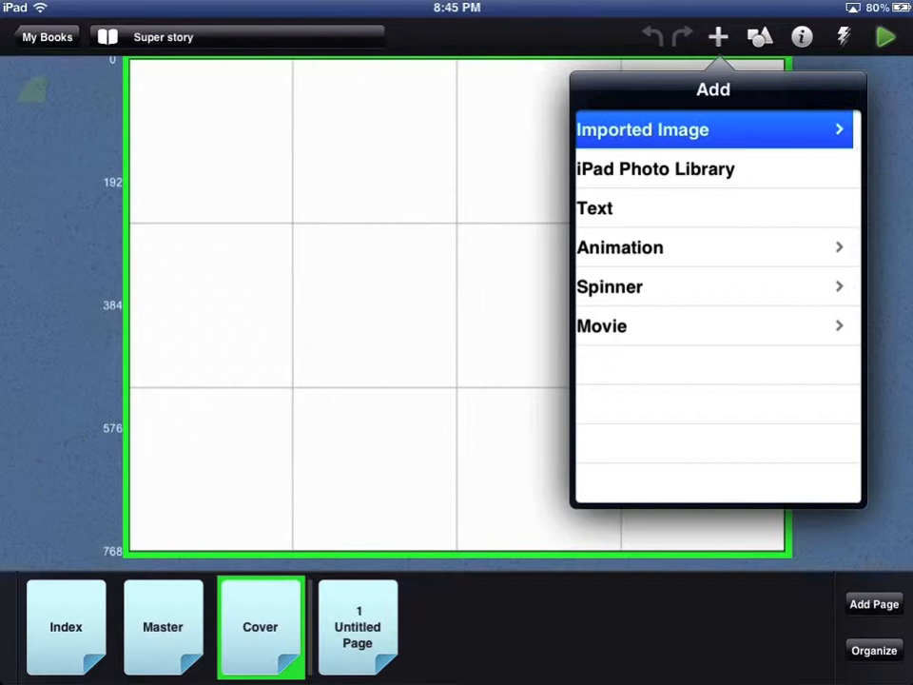
# Add the globalBkgrnd image from iTunes imported images to the cover page
pyautogui.click(642, 129)
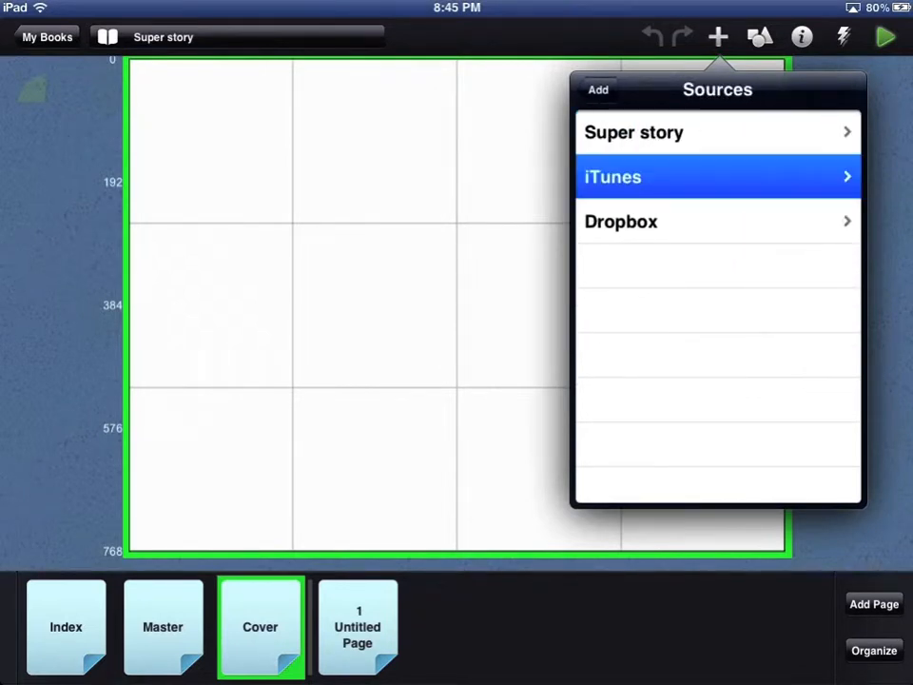
pyautogui.click(613, 177)
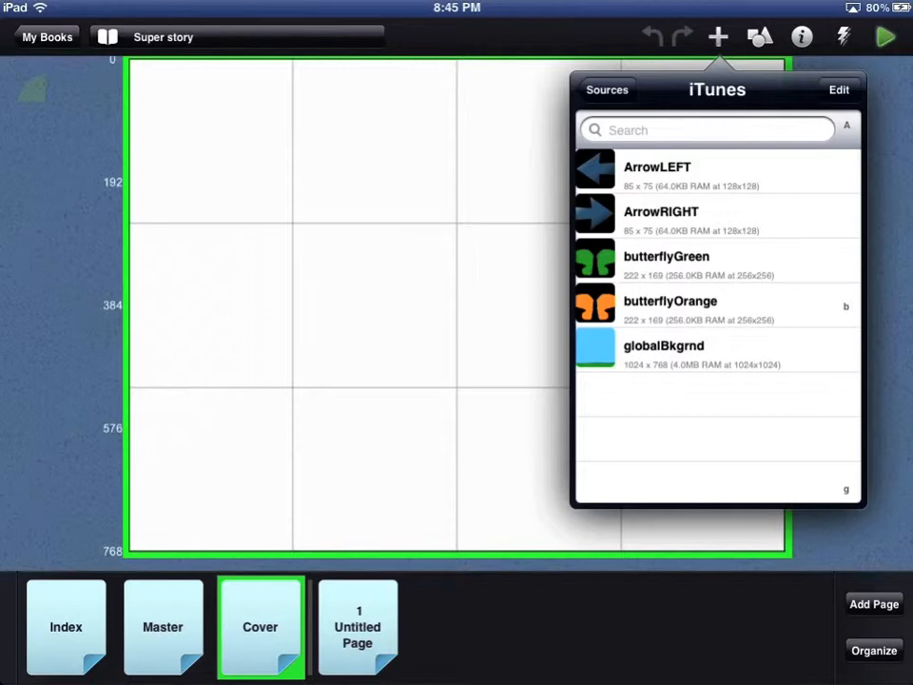
pyautogui.click(713, 352)
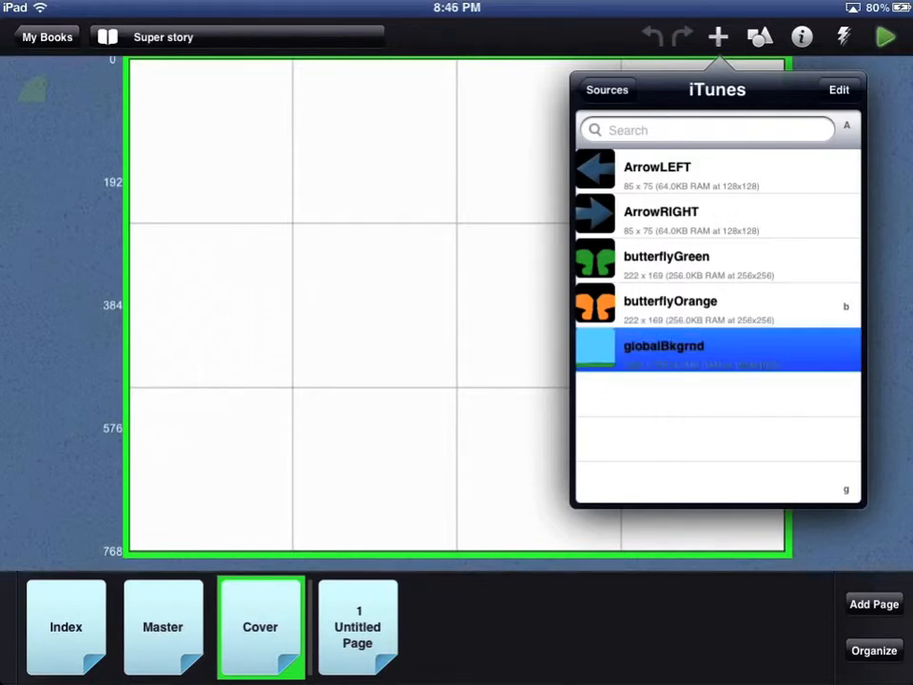
pyautogui.click(717, 354)
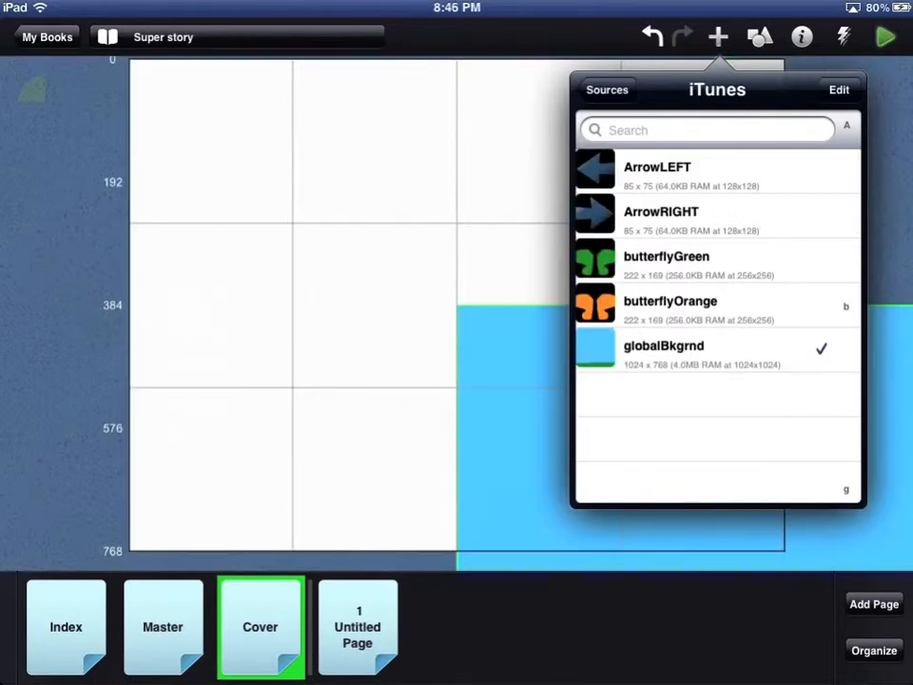